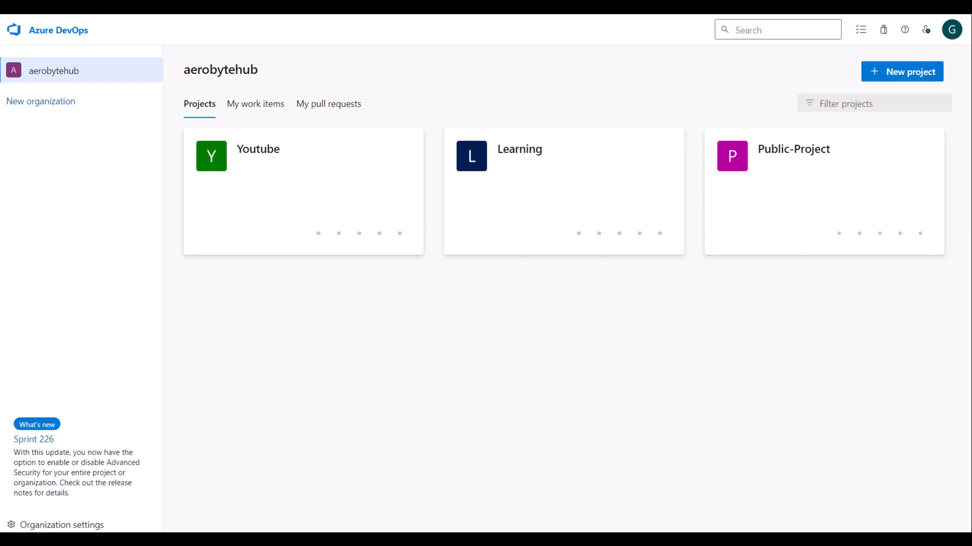
mouse_move(333, 408)
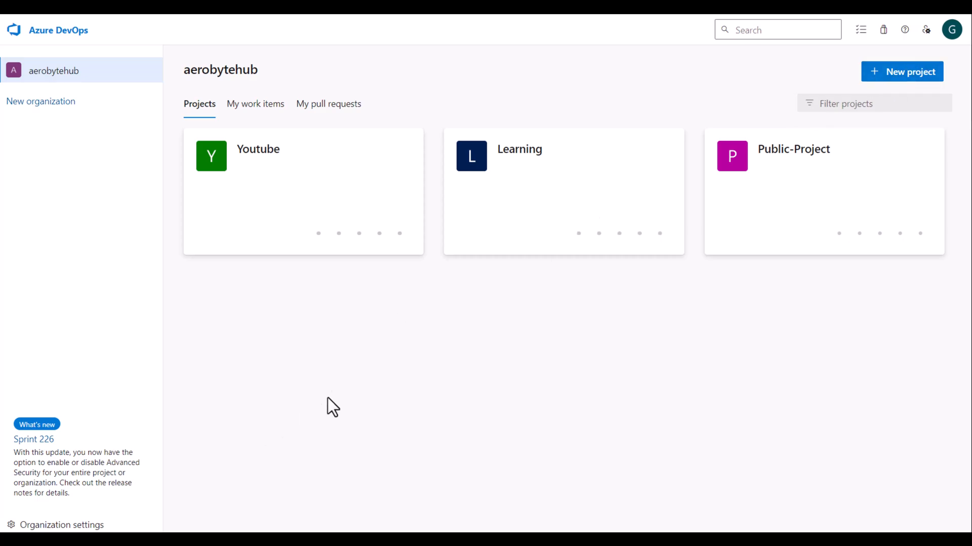
mouse_move(113, 519)
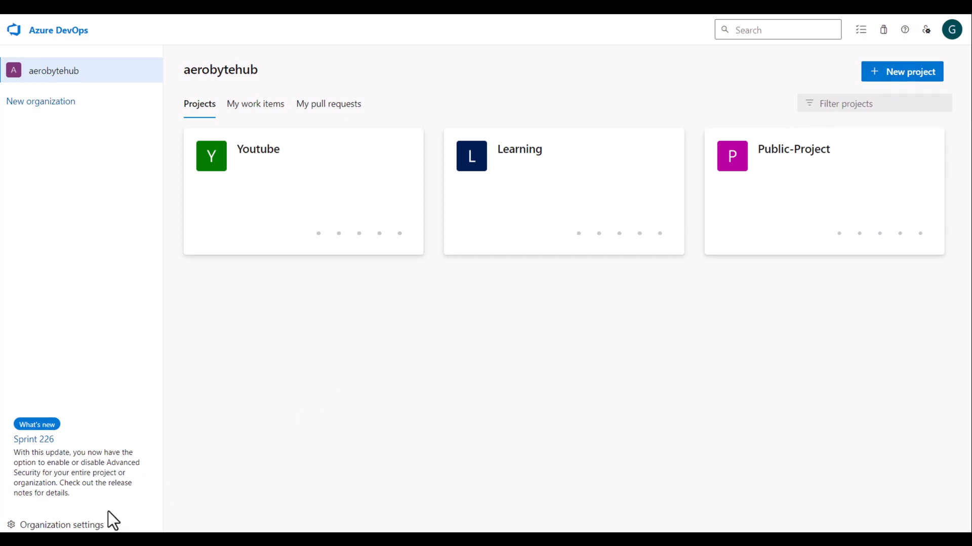
Step: Go to the aerobytehub organization settings and view its Extensions page
left_click(62, 525)
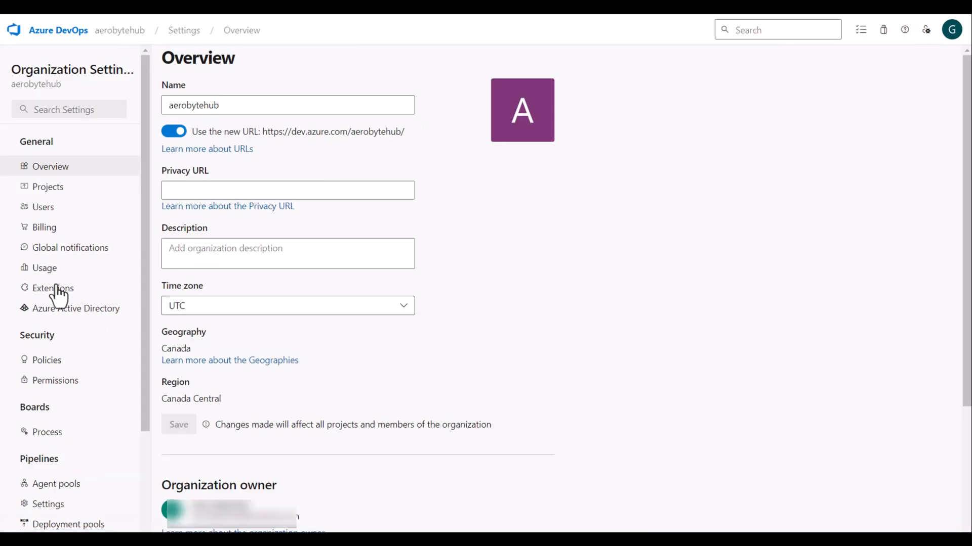
left_click(52, 289)
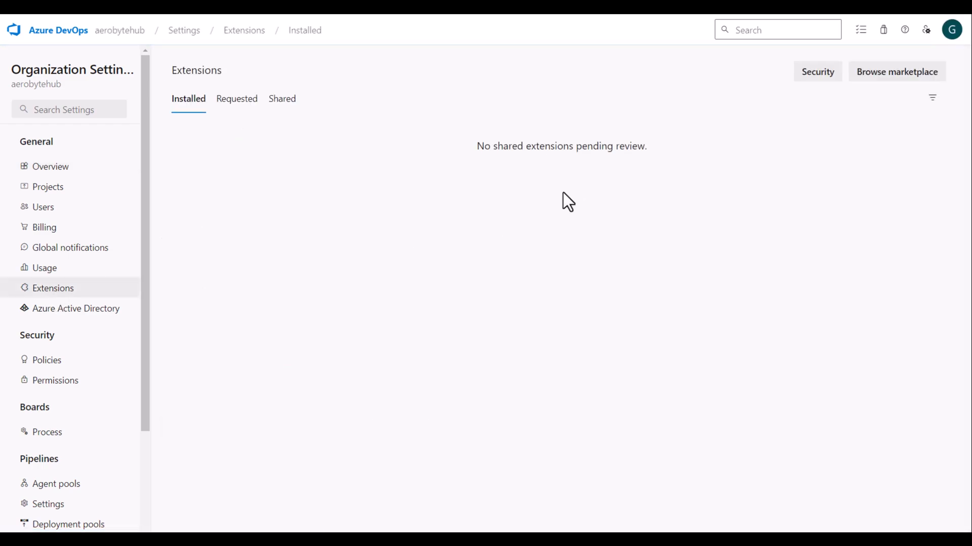
mouse_move(868, 143)
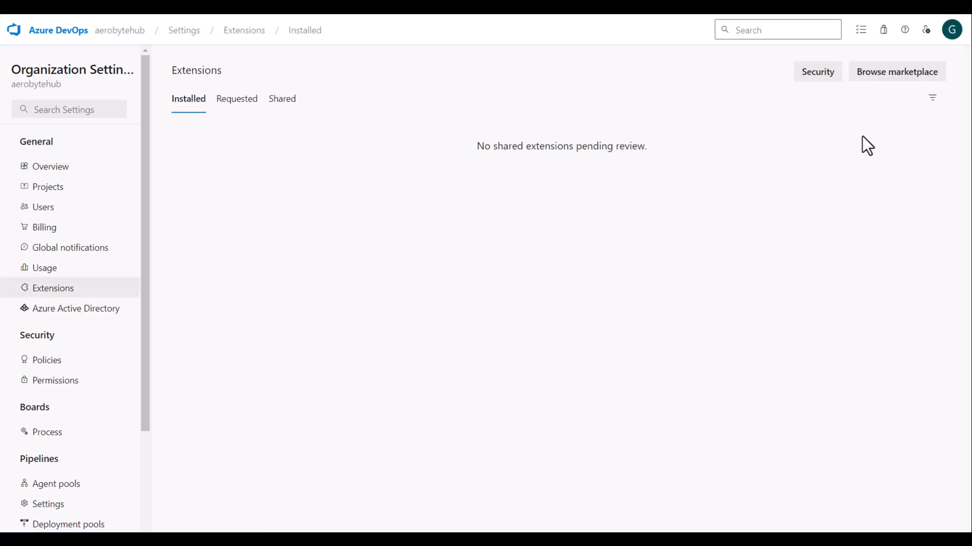
Step: Browse the marketplace and search Azure DevOps extensions for databricks
left_click(896, 71)
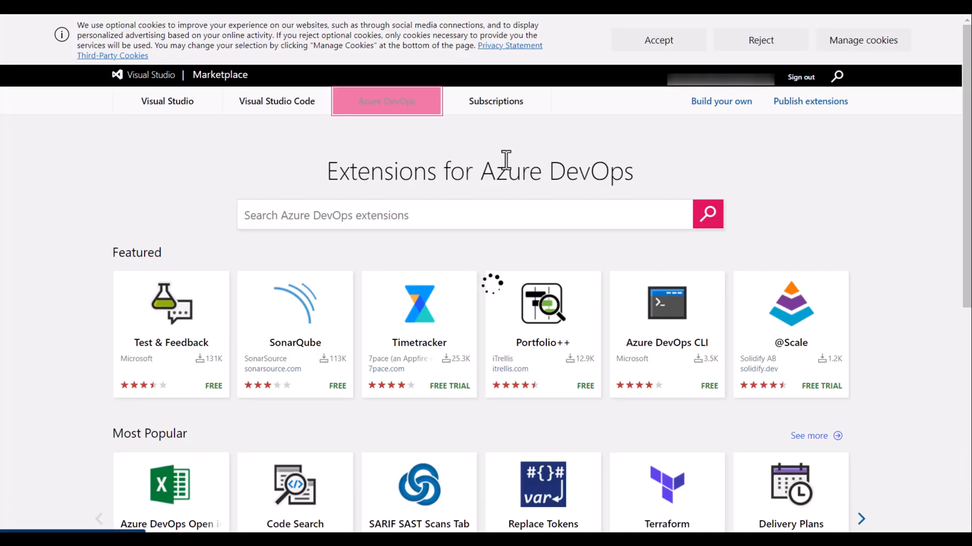
type("databricks")
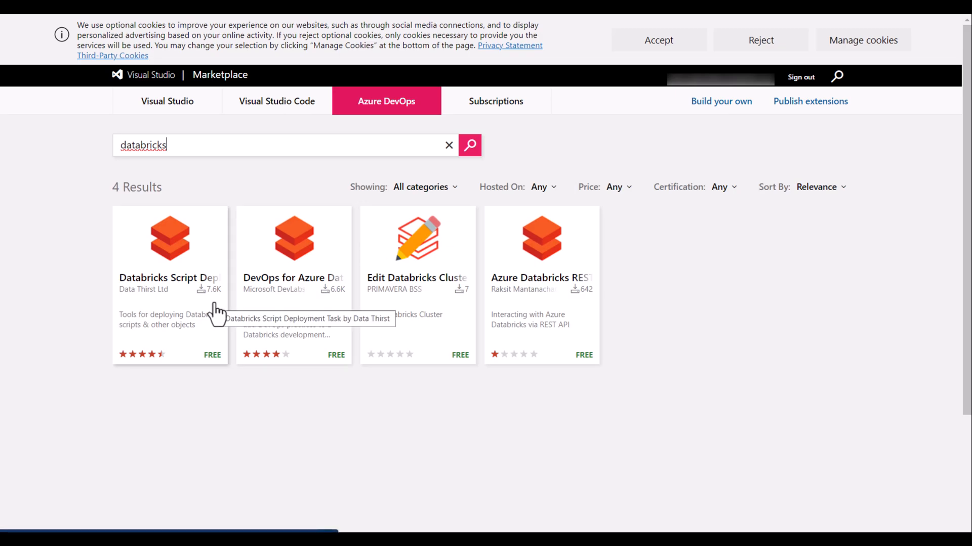
mouse_move(300, 299)
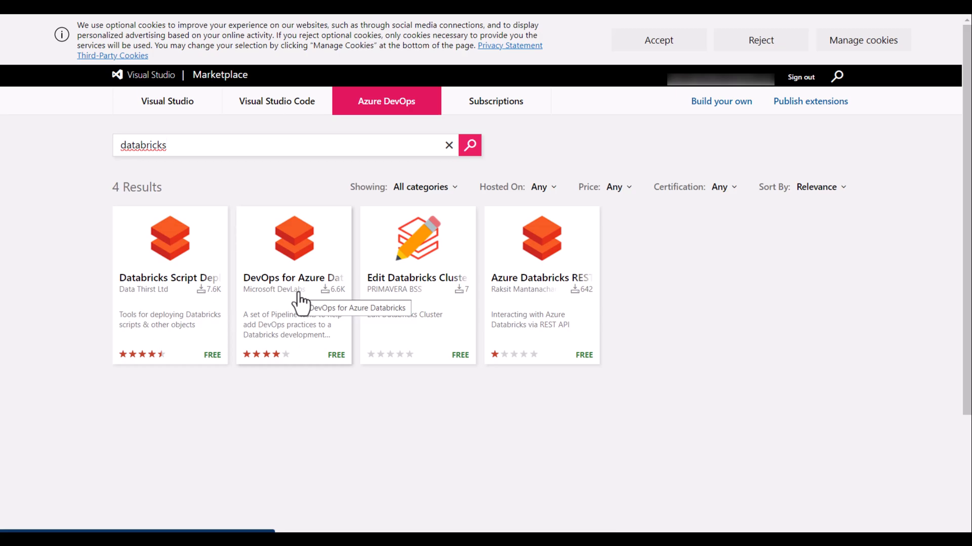
mouse_move(297, 303)
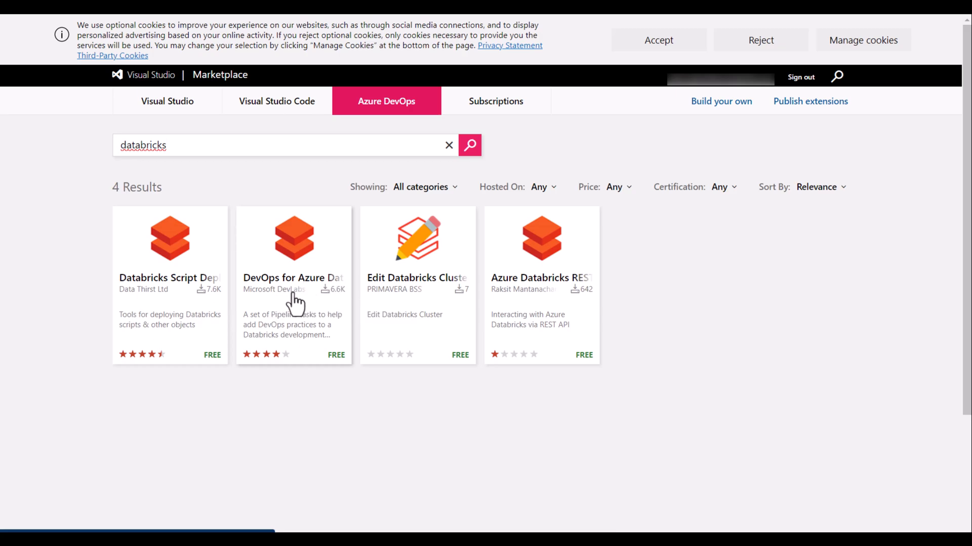
Step: View the DevOps for Azure Databricks extension details by Microsoft DevLabs
left_click(293, 277)
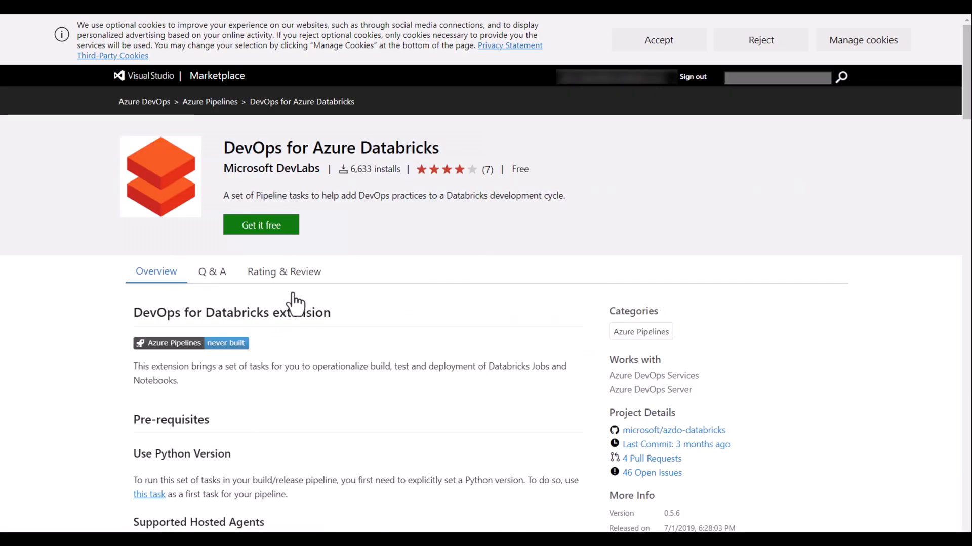
mouse_move(307, 242)
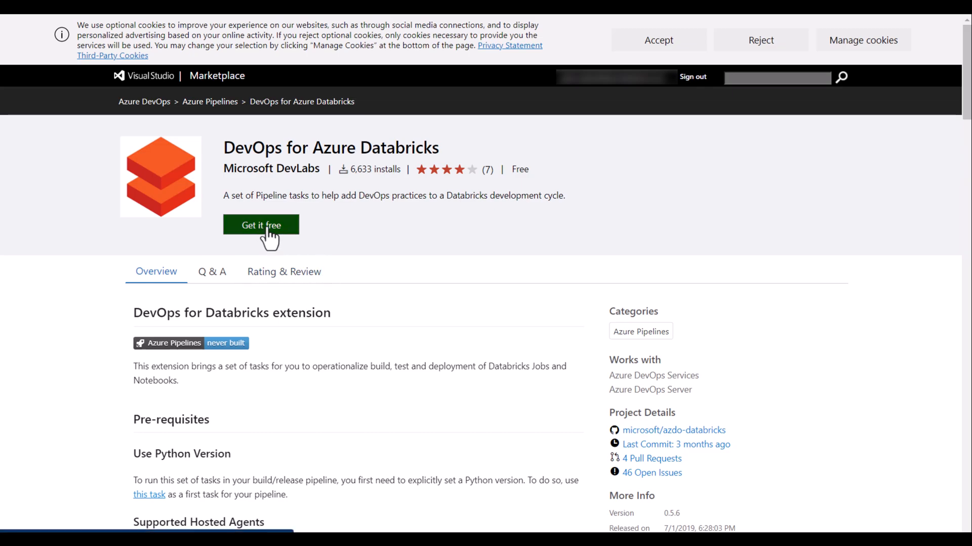
mouse_move(421, 319)
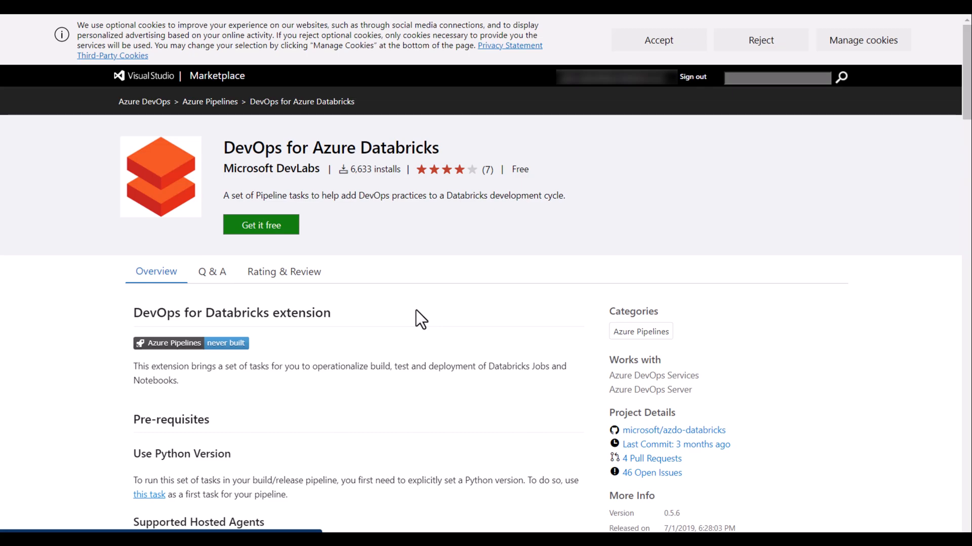
Step: Install DevOps for Azure Databricks free into aerobytehub and return to the organization
left_click(260, 224)
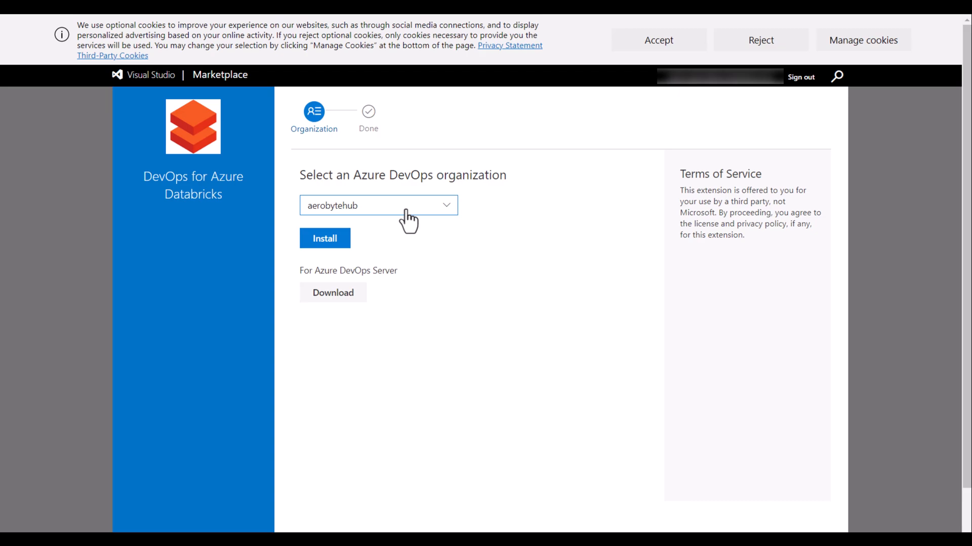
left_click(325, 239)
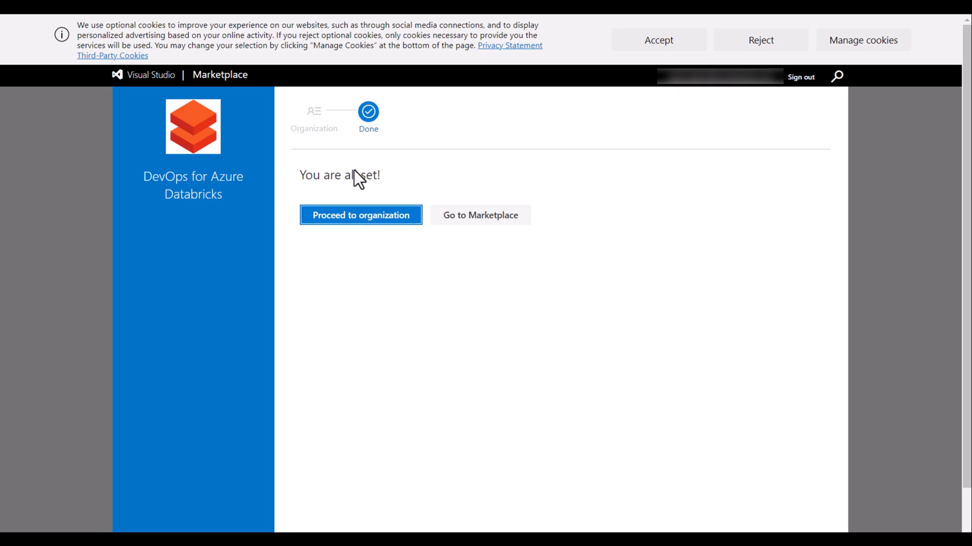
left_click(360, 214)
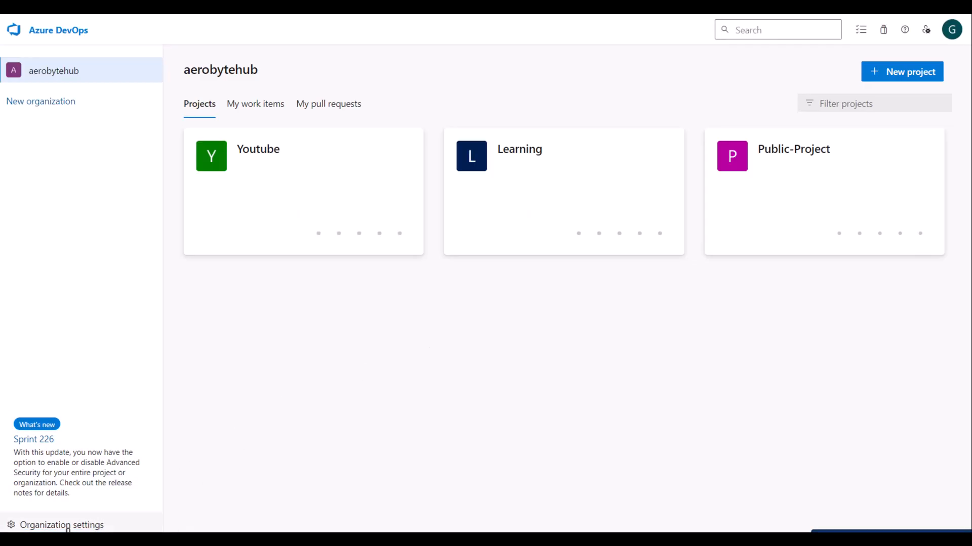
left_click(62, 525)
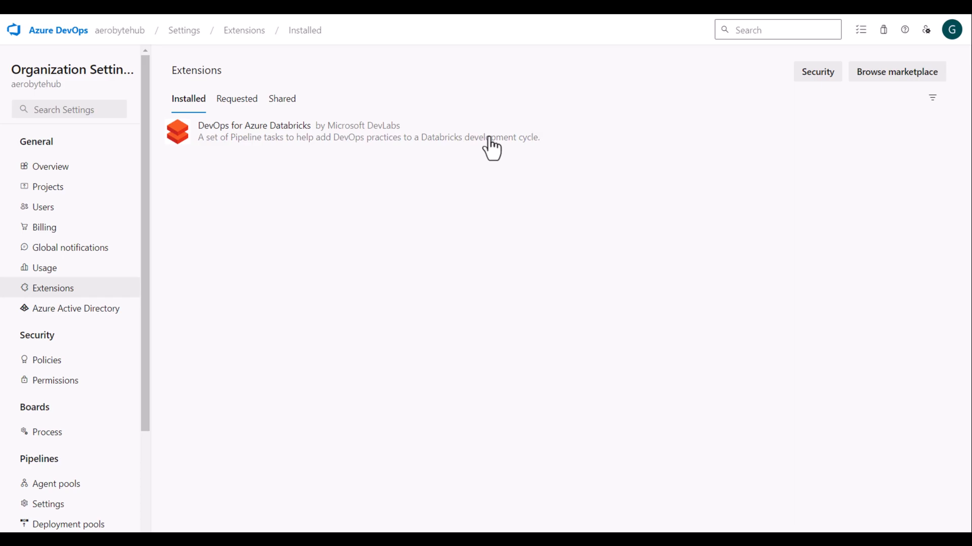
mouse_move(193, 69)
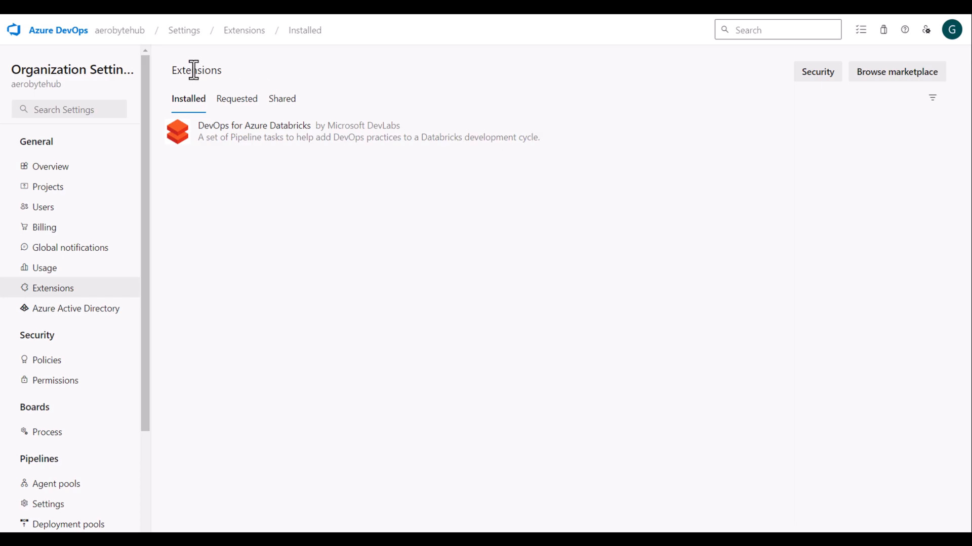
left_click(59, 30)
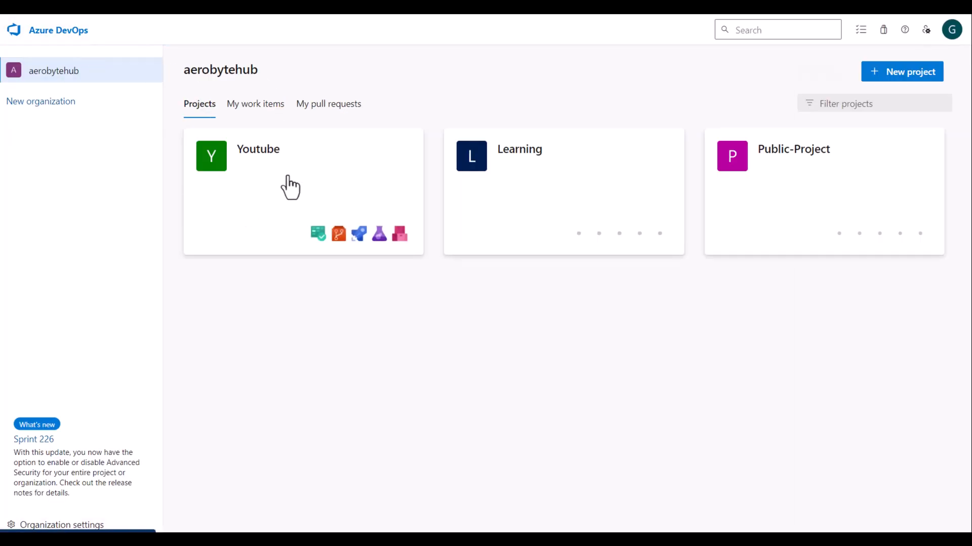
Step: Start creating a new pipeline in the Youtube project's Pipelines area
left_click(258, 149)
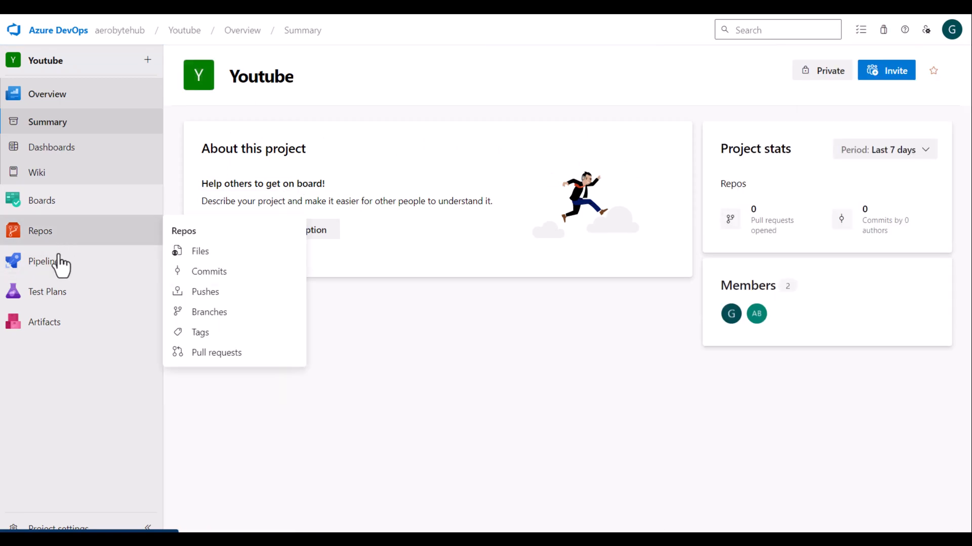
left_click(44, 262)
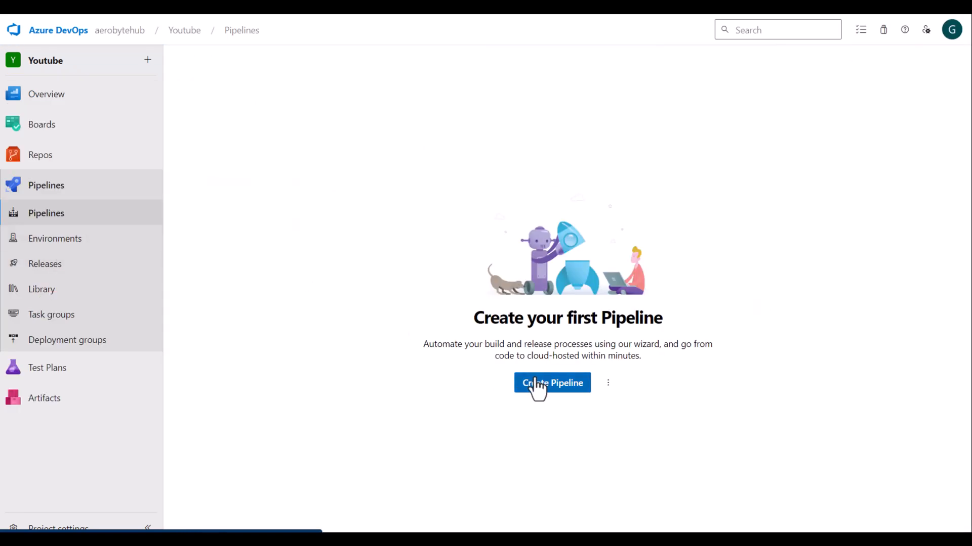
left_click(553, 382)
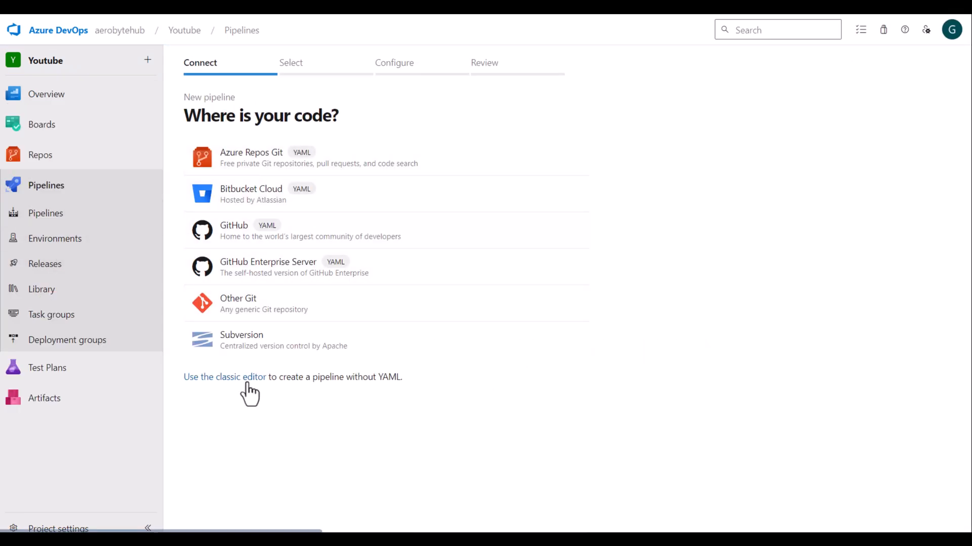
Step: Use the classic editor with the databricks repo's main branch and an empty job
left_click(225, 376)
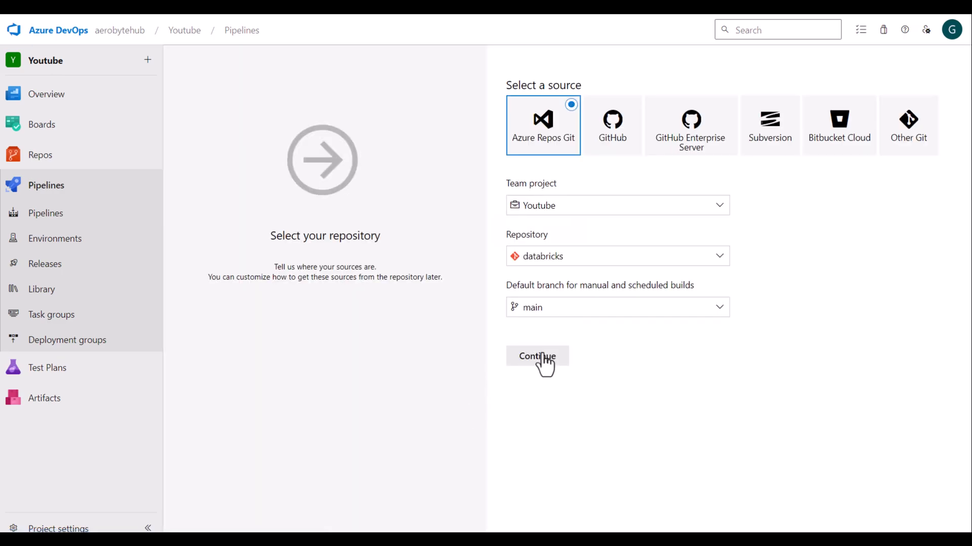
left_click(536, 357)
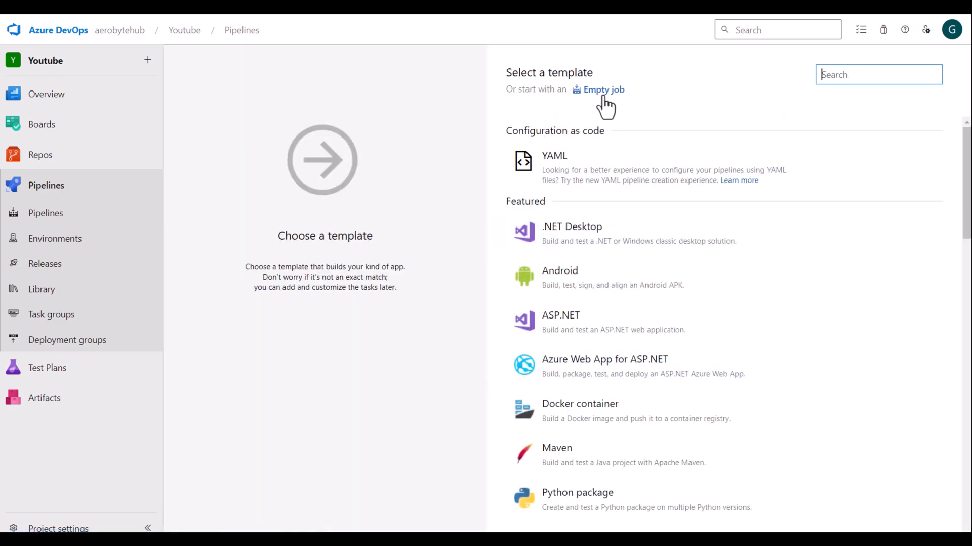
left_click(603, 89)
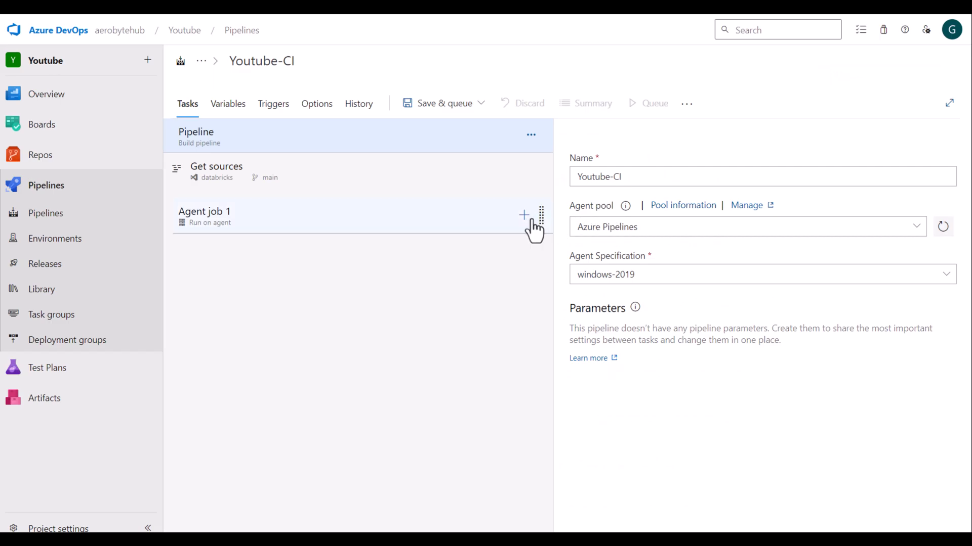
Step: Search Agent job 1's Add tasks catalogue for databricks and review the Databricks tasks
left_click(523, 215)
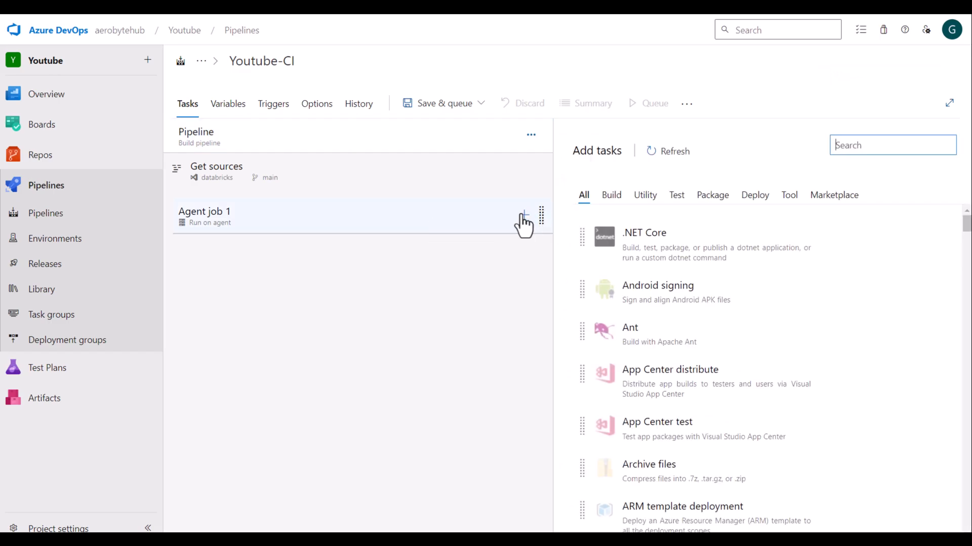
type("d")
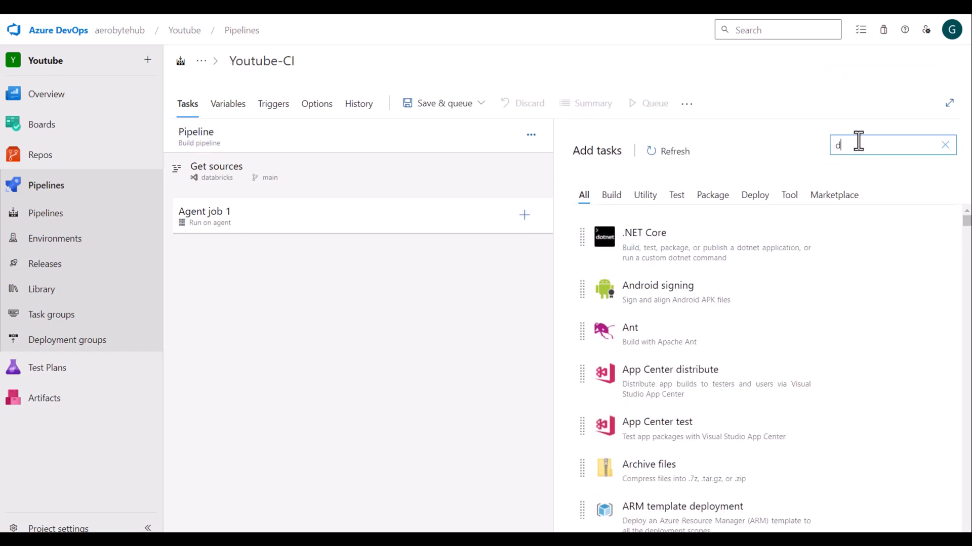
type("atabricks")
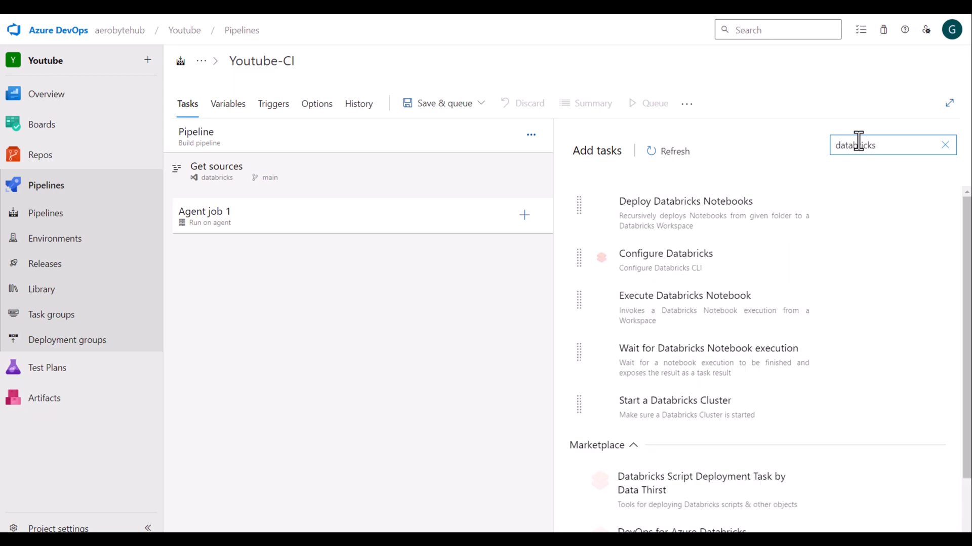
mouse_move(703, 245)
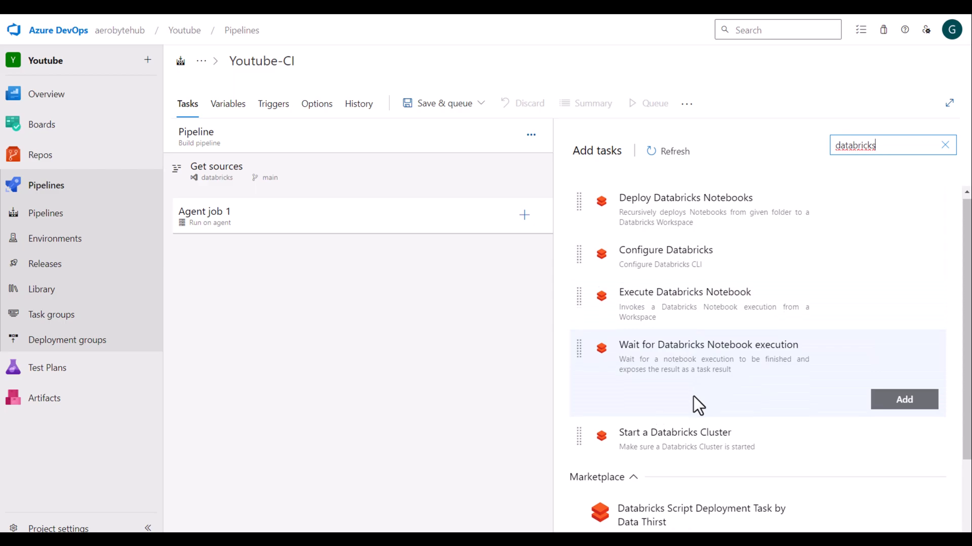
scroll("down", 3)
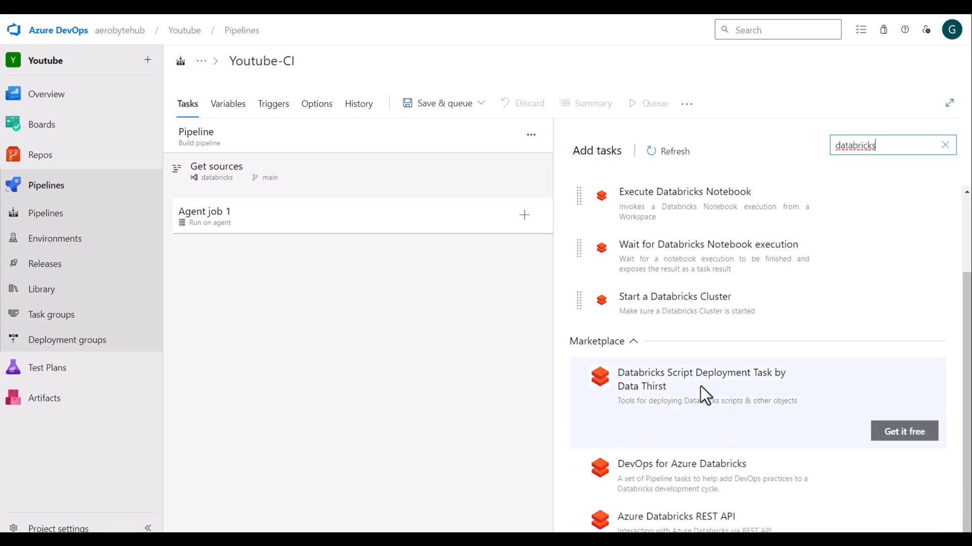
scroll("up", 3)
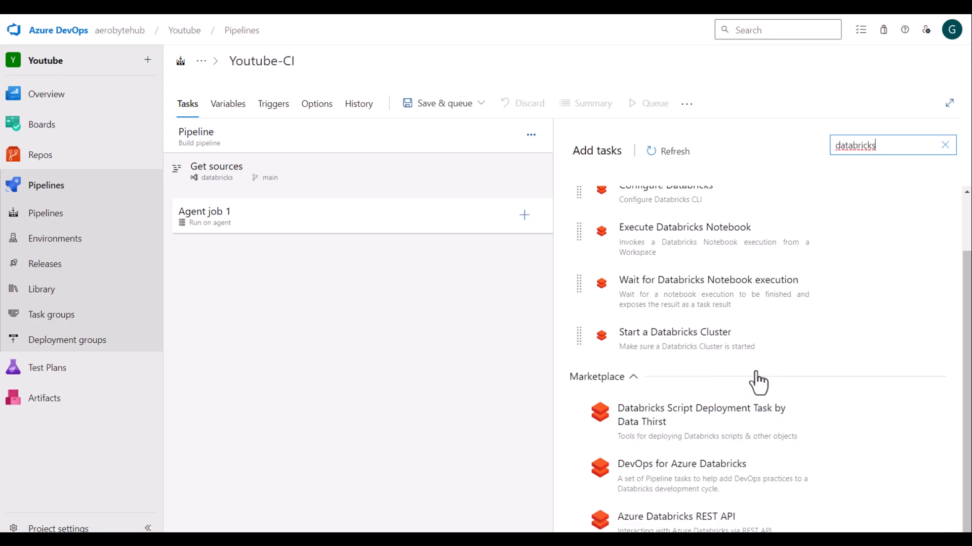